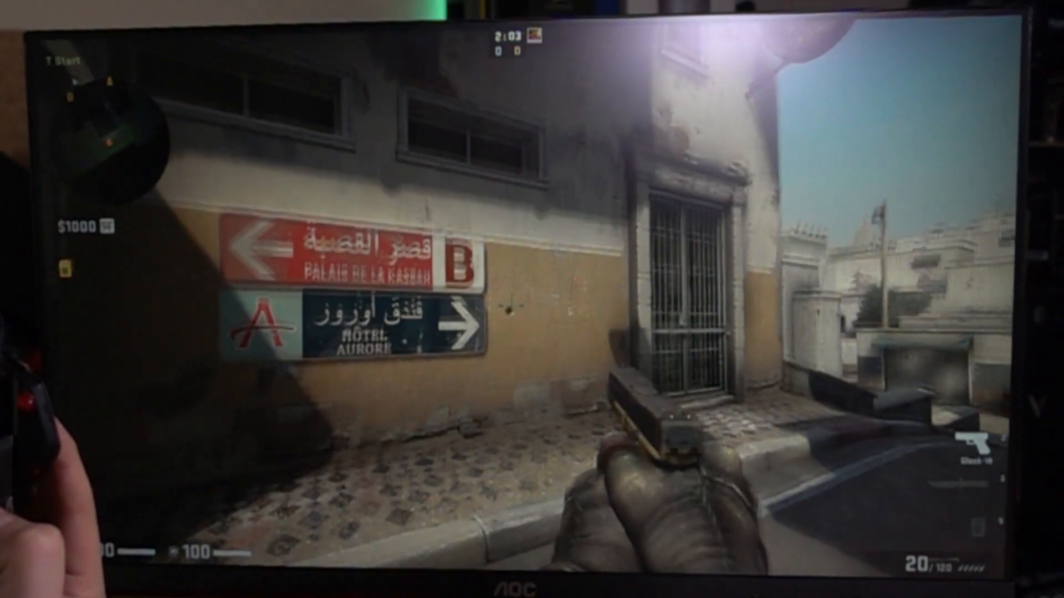
Scroll the TFT Central article to Figure 5, the CRT versus TFT stopwatch comparison.
click(532, 299)
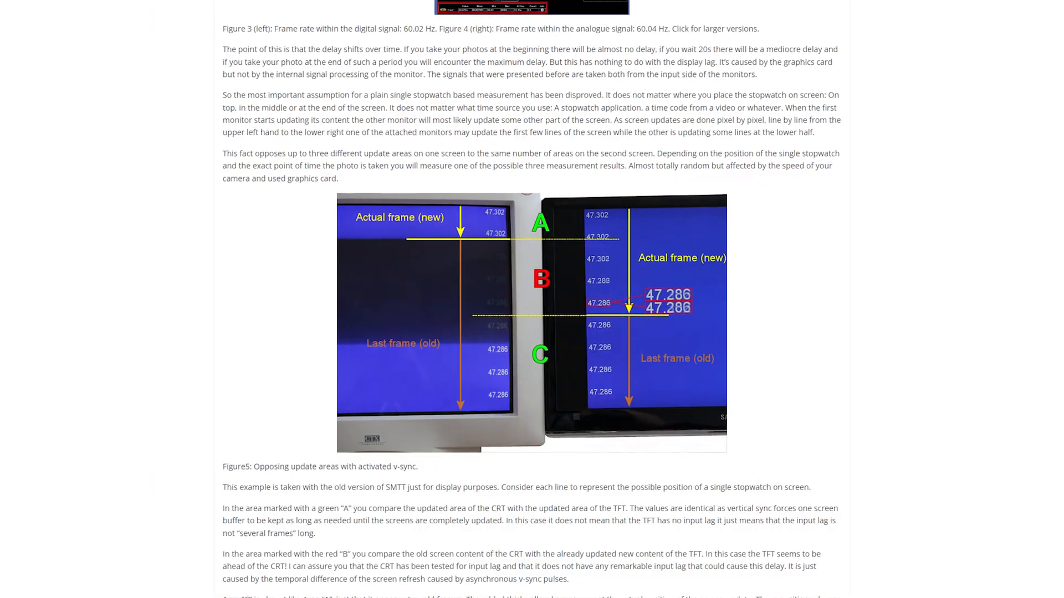
scroll(down, 3)
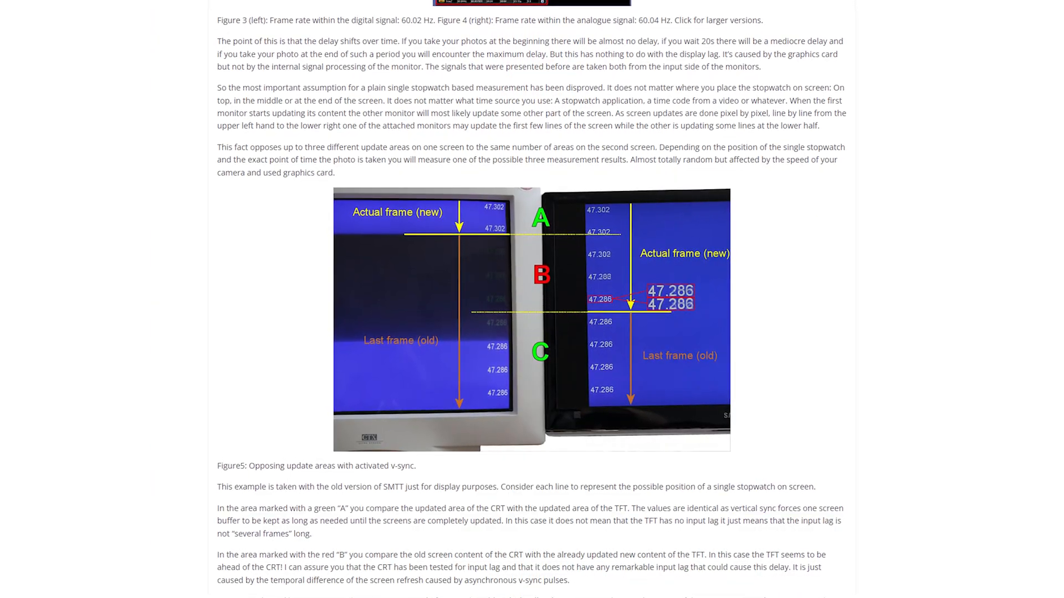
scroll(down, 3)
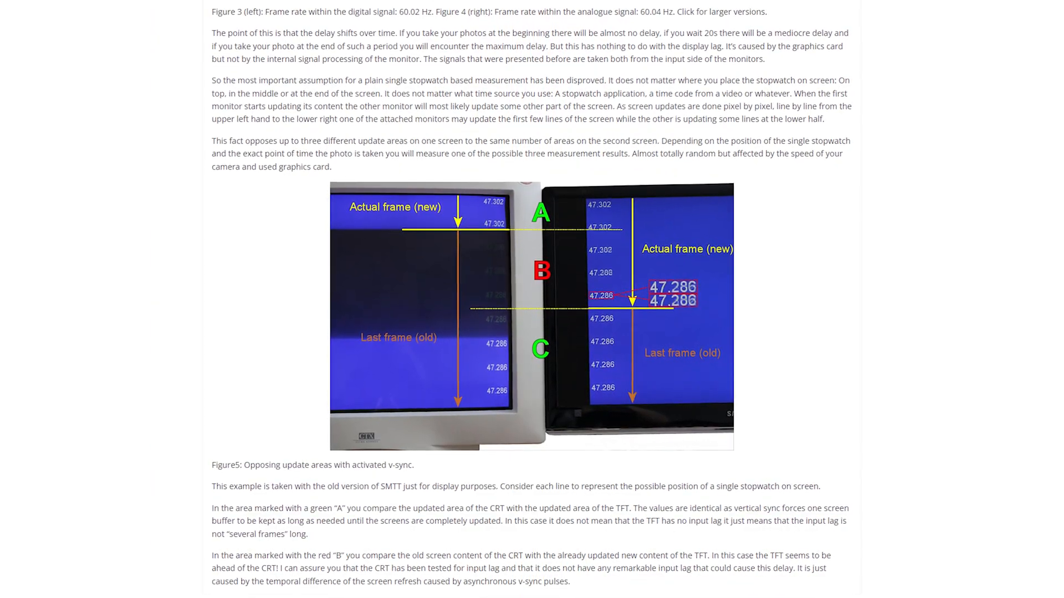
scroll(down, 3)
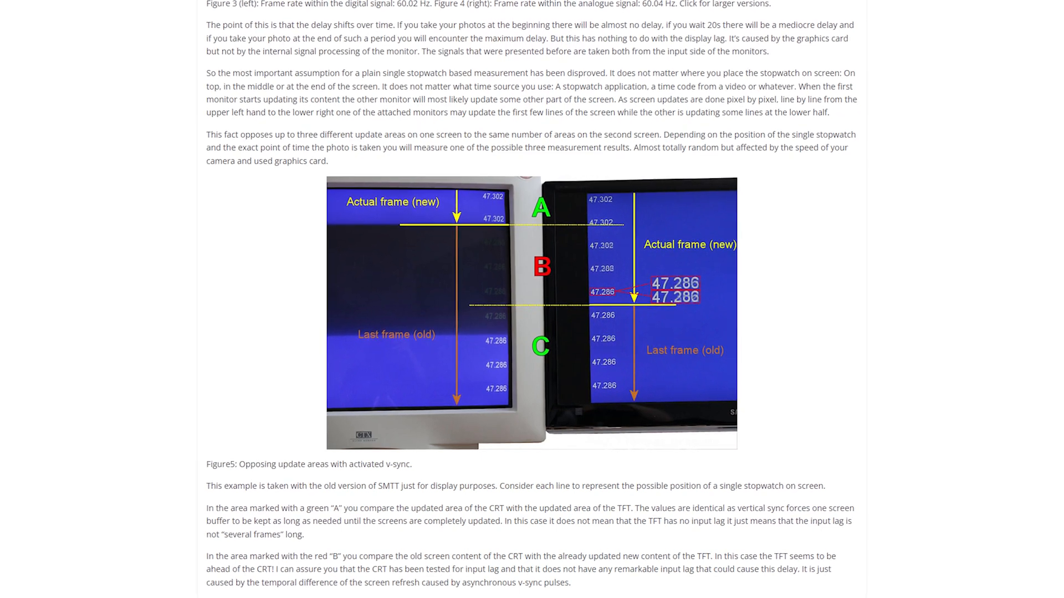
scroll(down, 3)
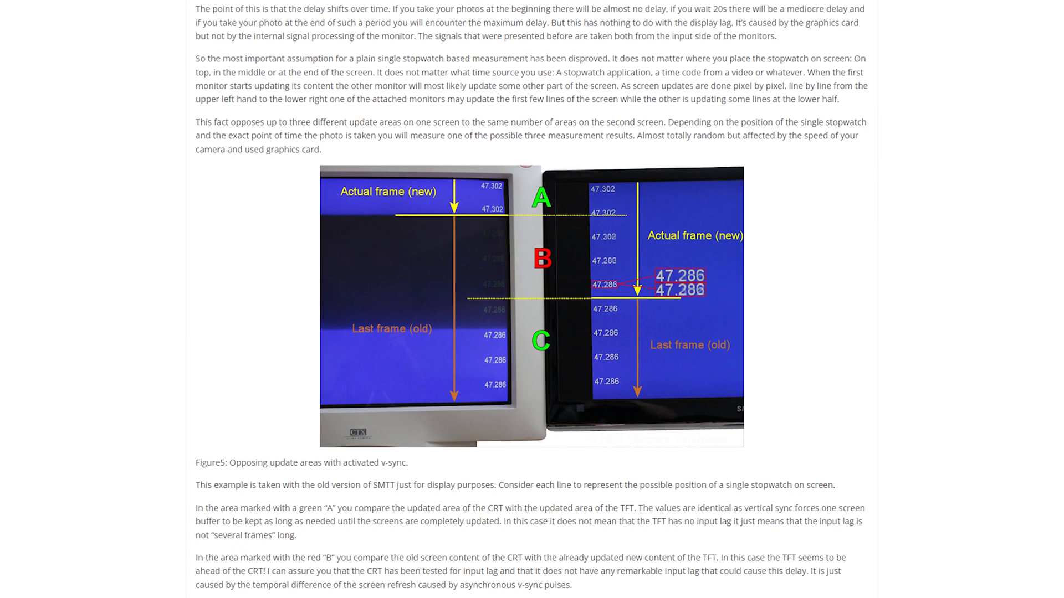
scroll(up, 3)
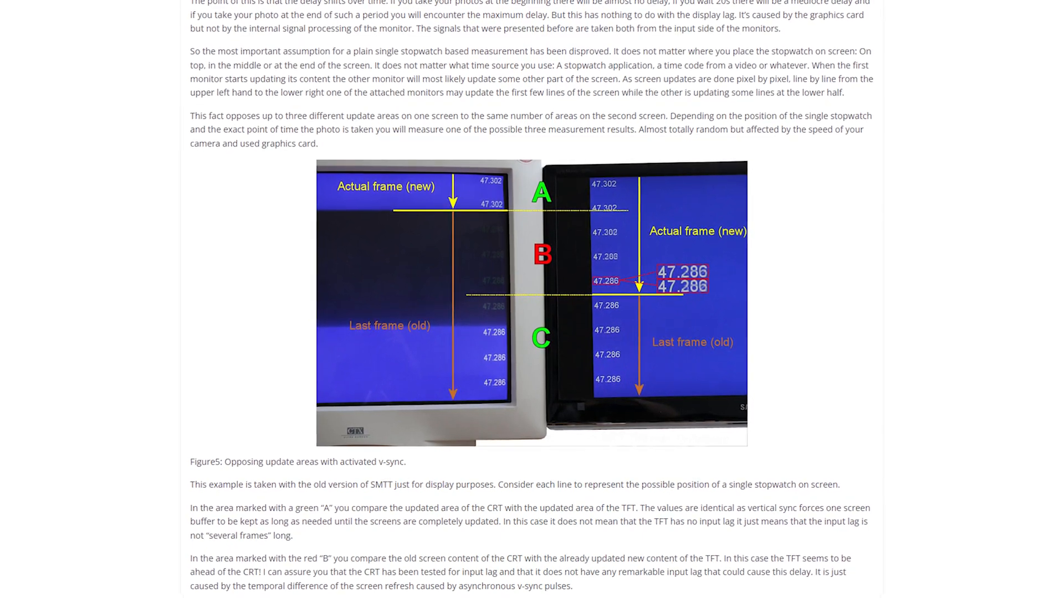
scroll(down, 3)
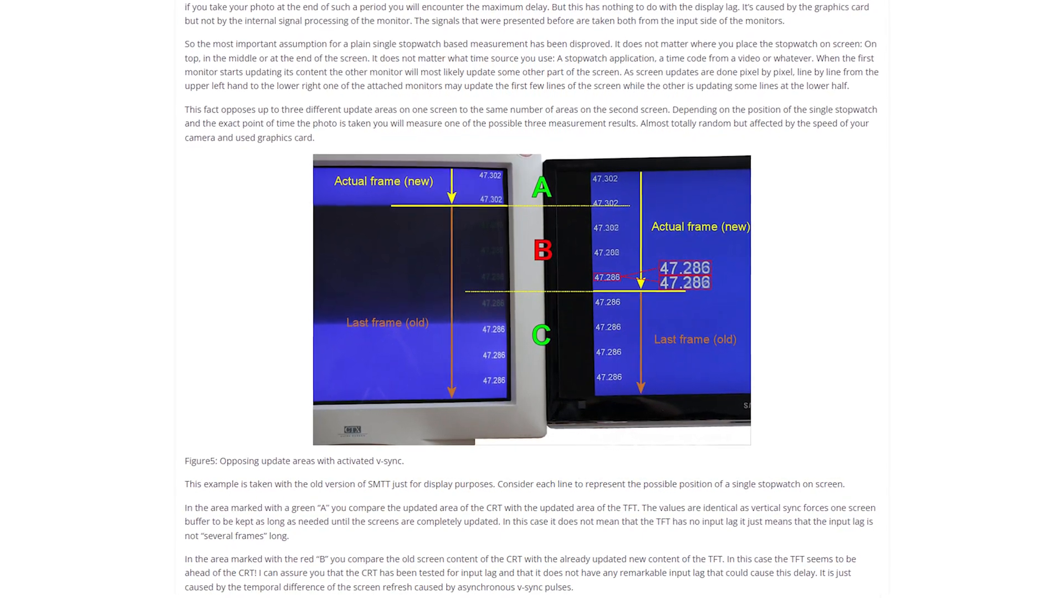
scroll(down, 3)
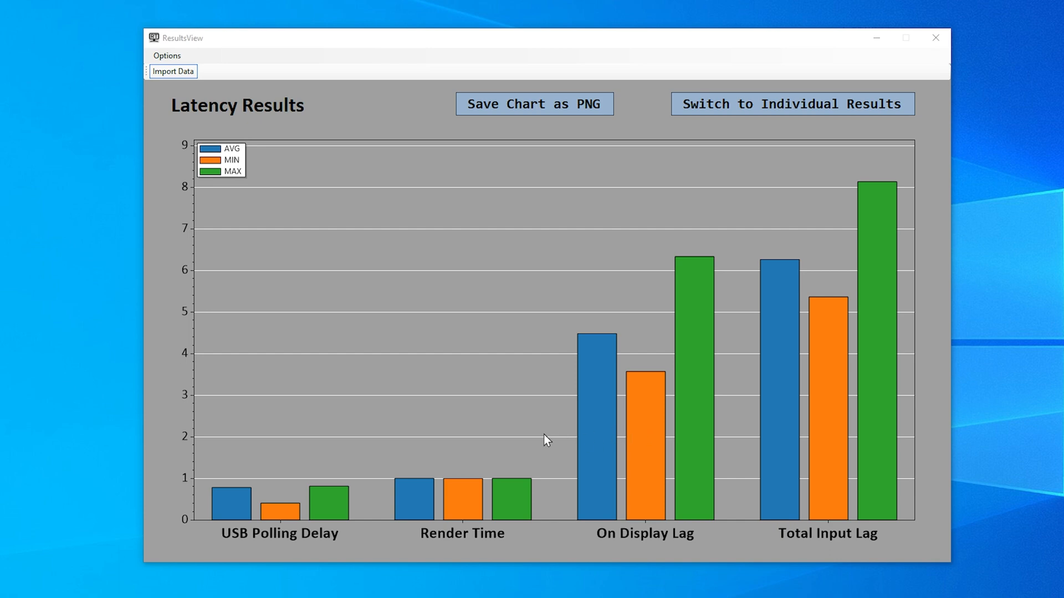
mouse_move(959, 130)
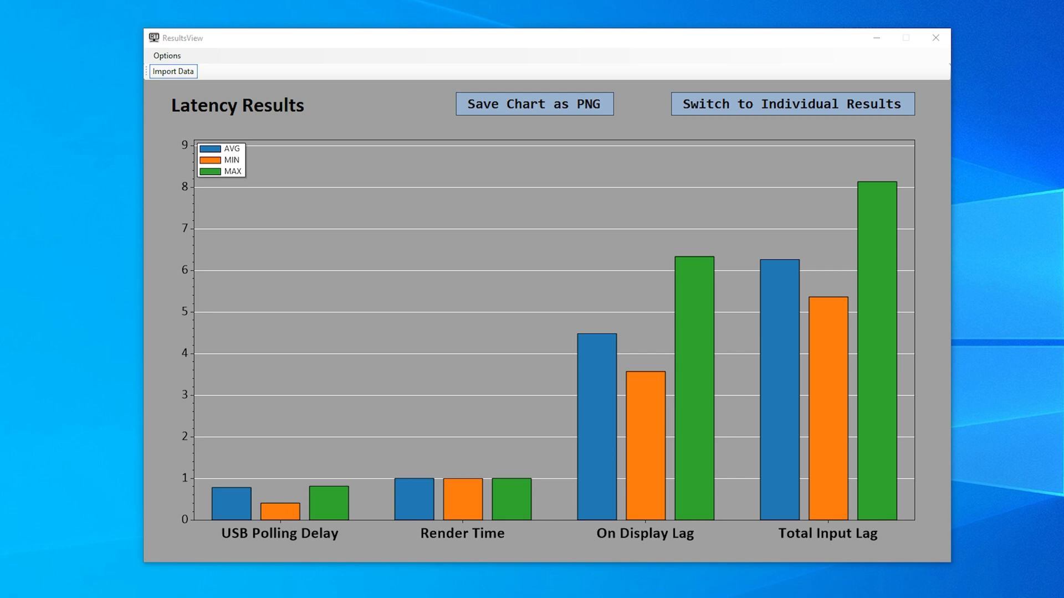
Switch to Individual Results to plot On Display Latency across the 20 runs.
click(791, 104)
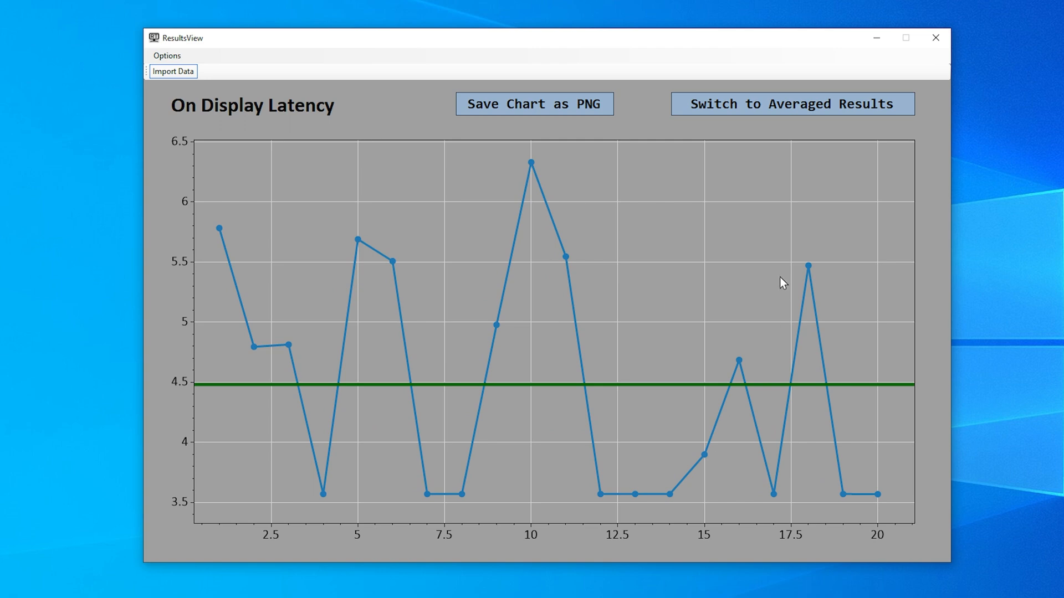
click(791, 103)
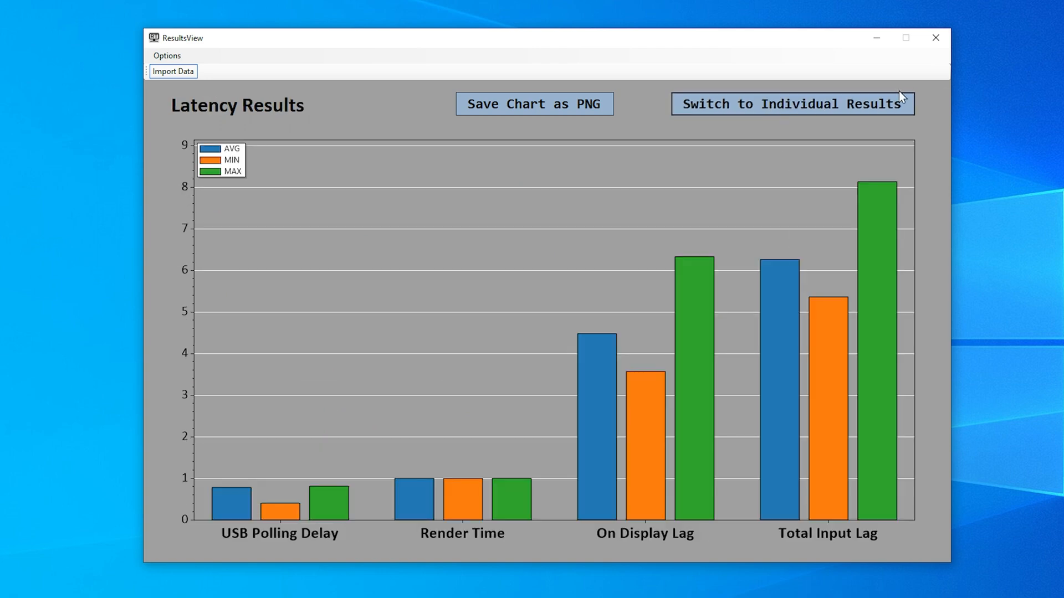
click(791, 103)
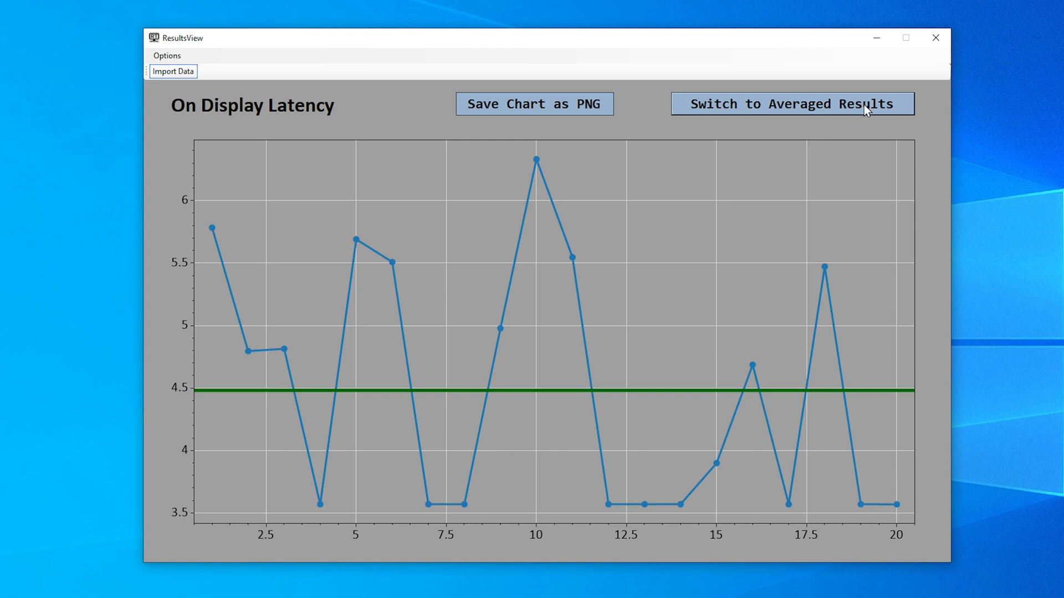